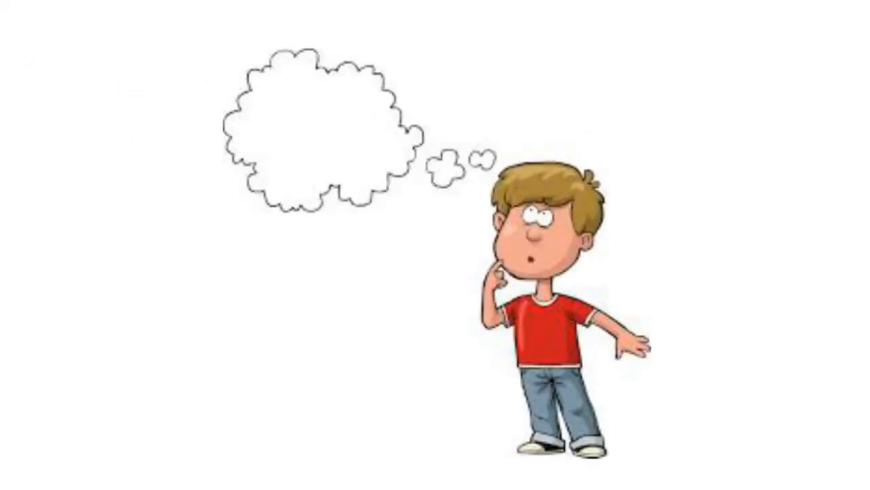
type("HOW ECACTLY THIS WILL WORK!!!")
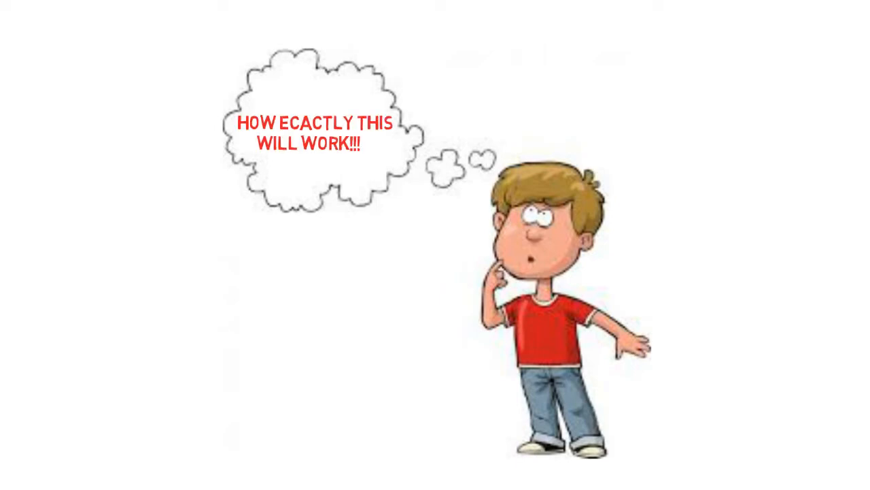